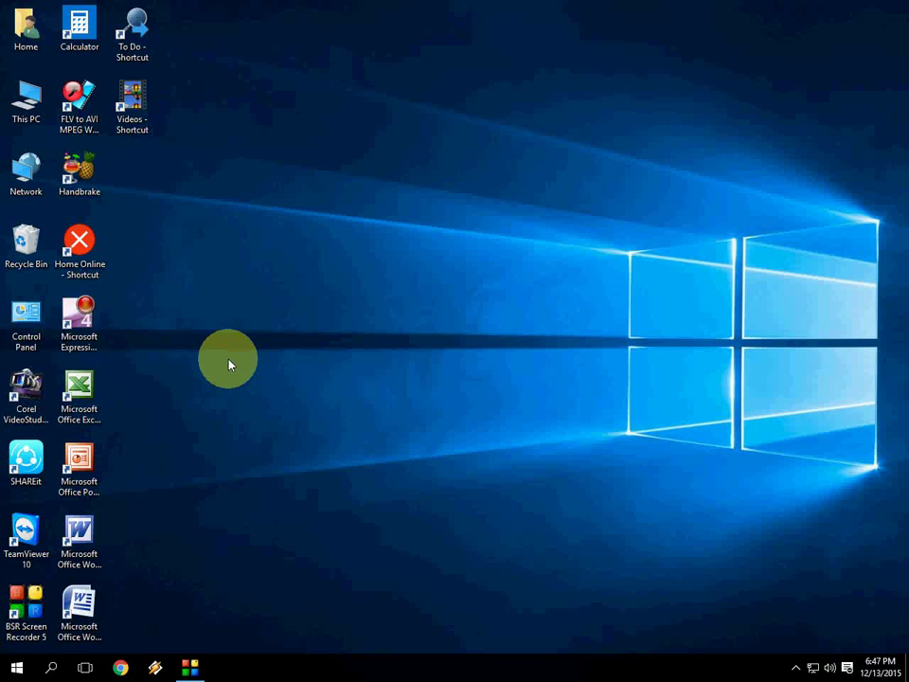
pyautogui.moveTo(250, 357)
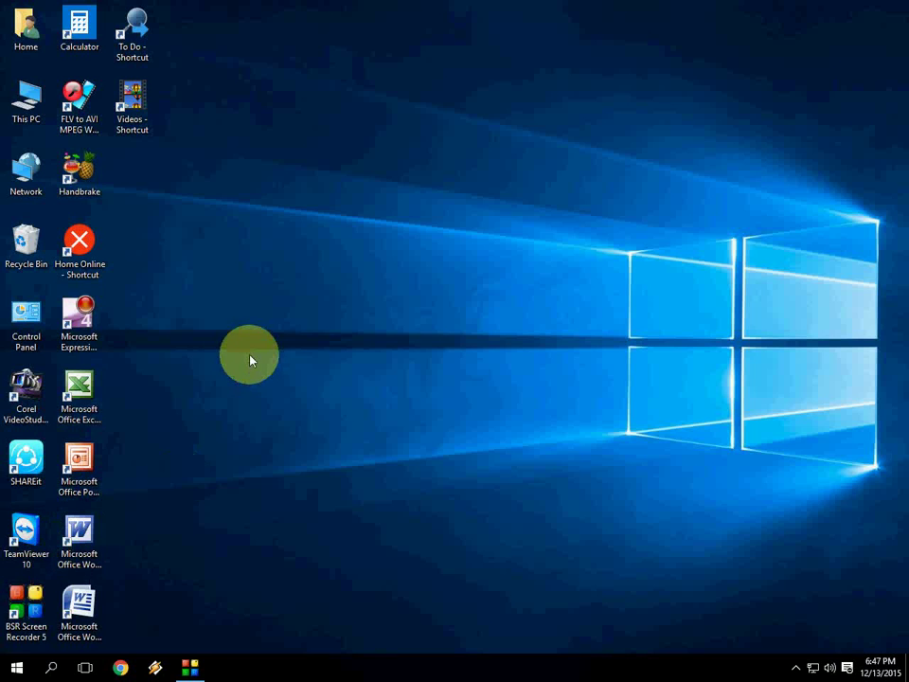
pyautogui.moveTo(187, 578)
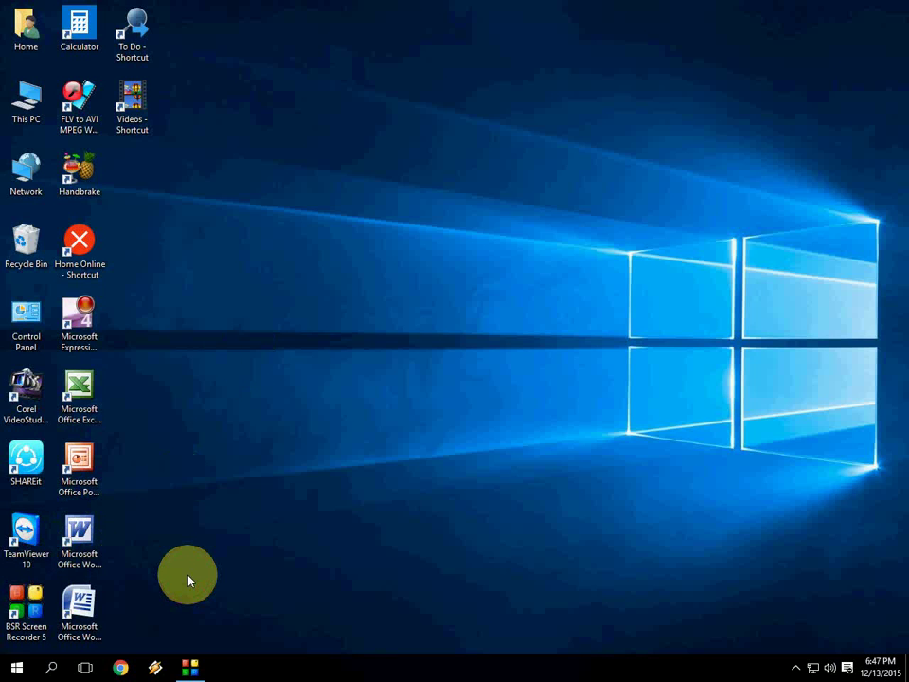
# Launch a Command Prompt window via the Run dialog from Start.
pyautogui.click(15, 667)
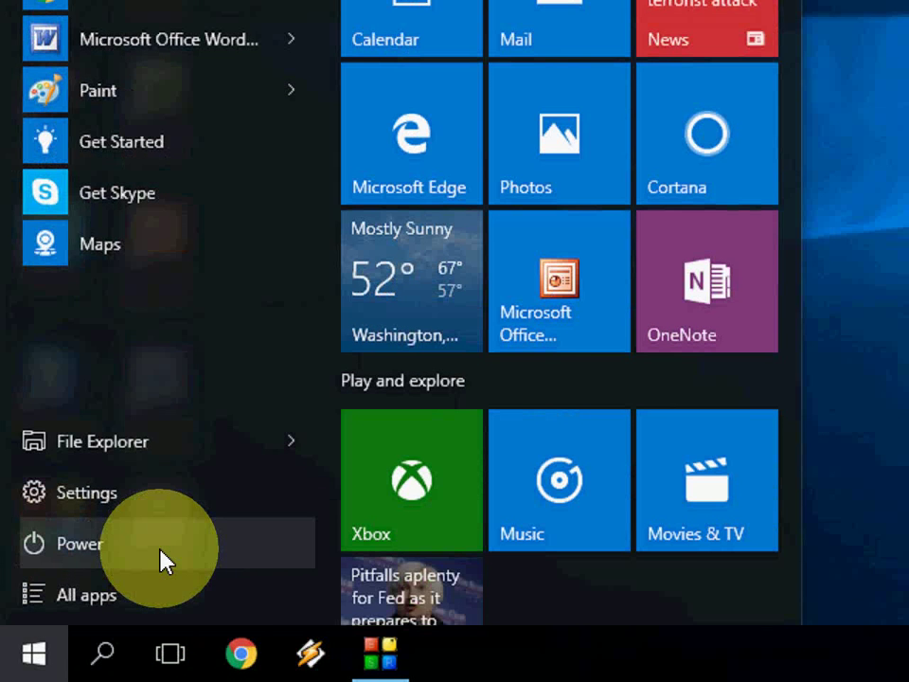
pyautogui.write('run')
pyautogui.write('cmd')
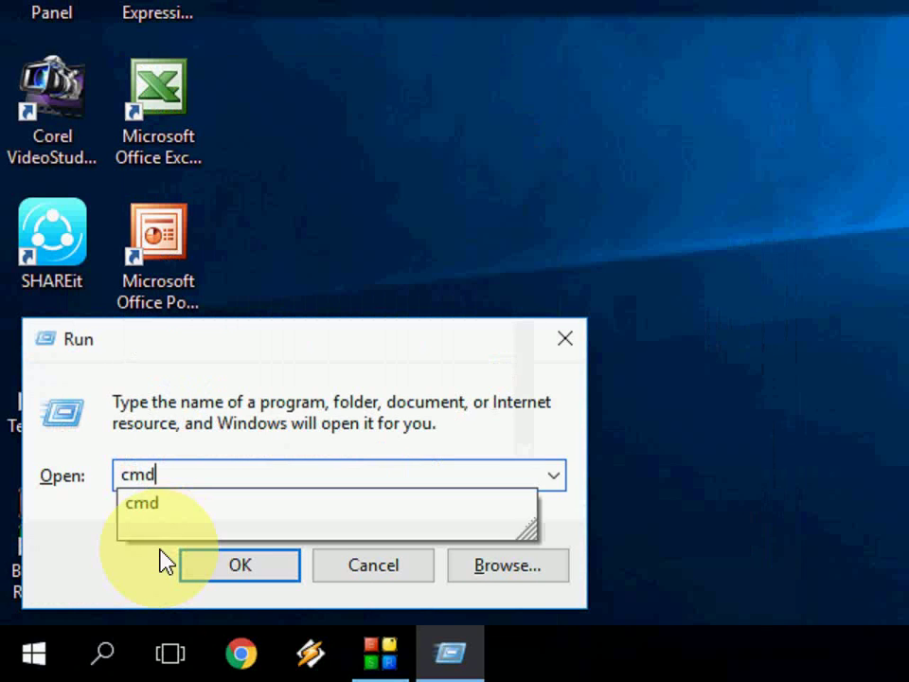
pyautogui.click(238, 565)
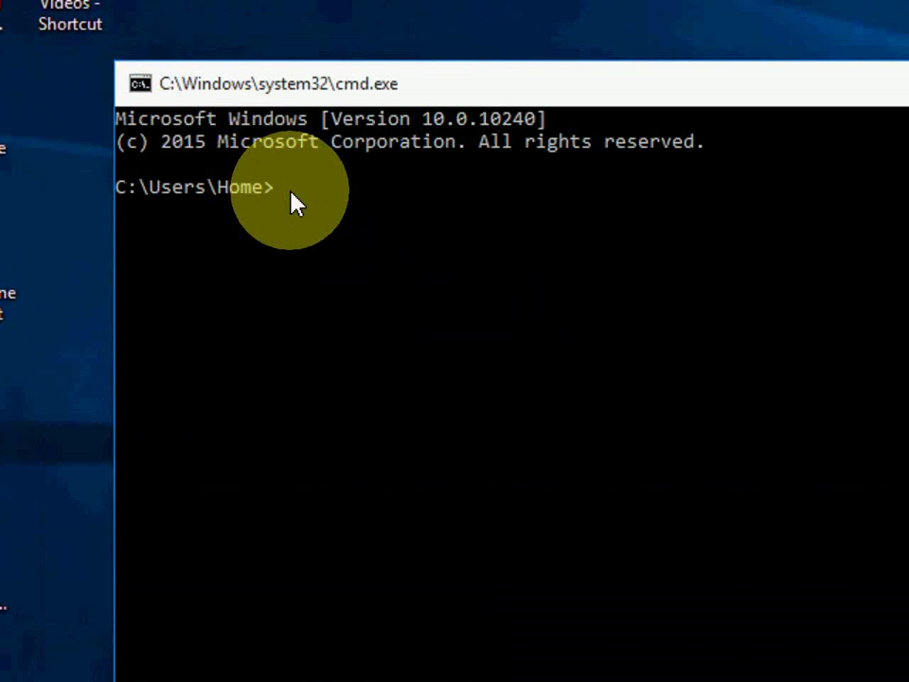
# Start DiskPart, list the disks, and enter 'select disk 1' for the 7600 MB USB disk.
pyautogui.write('disk')
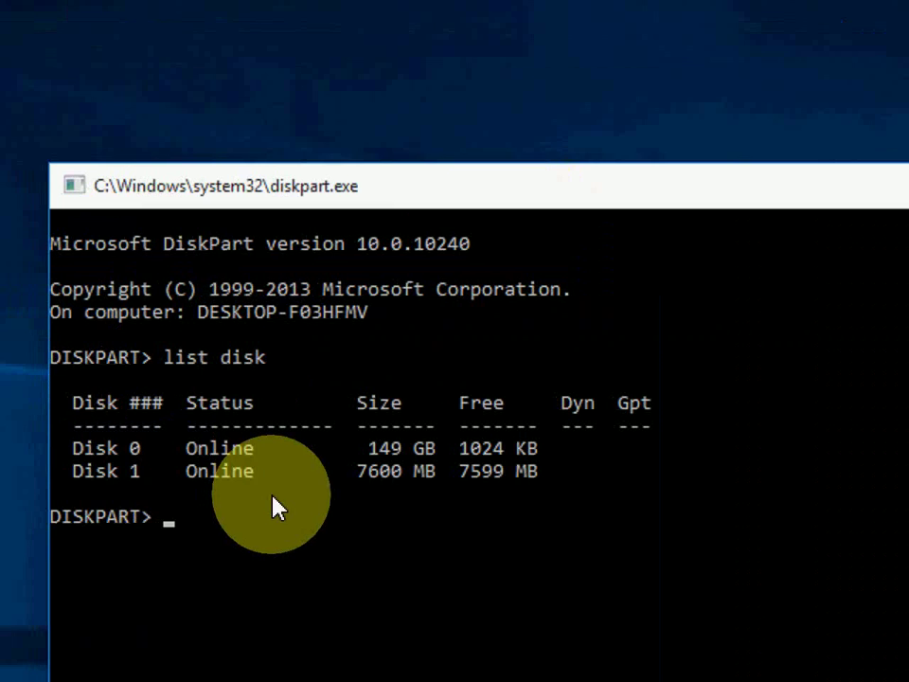
pyautogui.moveTo(358, 501)
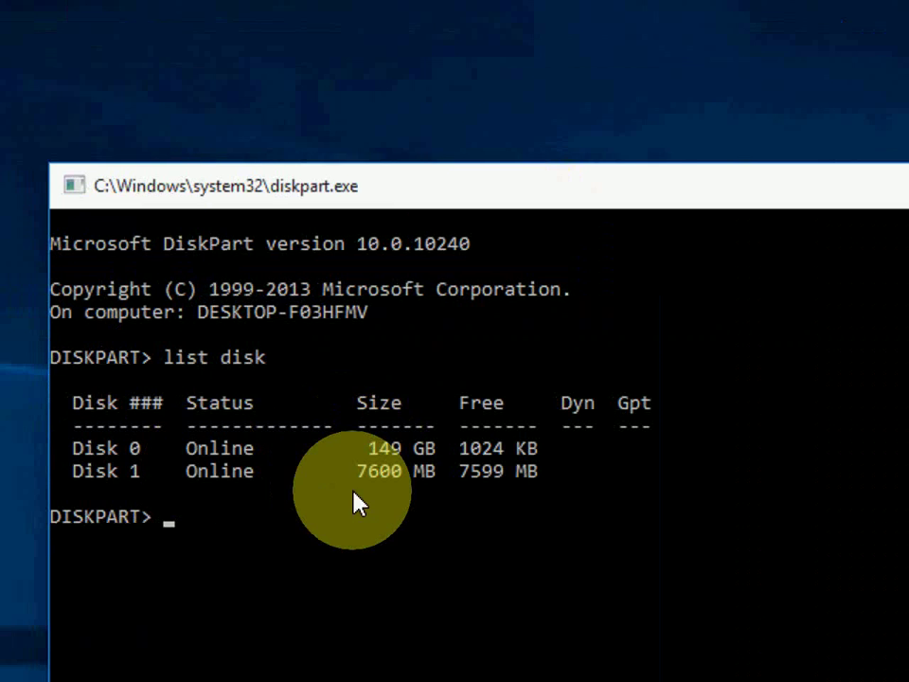
pyautogui.moveTo(383, 492)
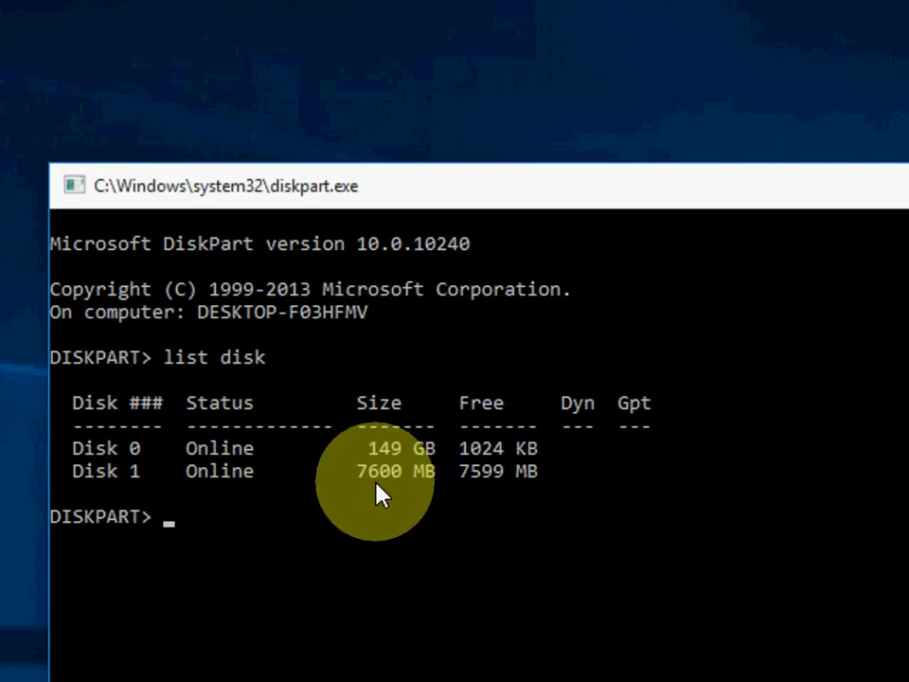
pyautogui.moveTo(421, 497)
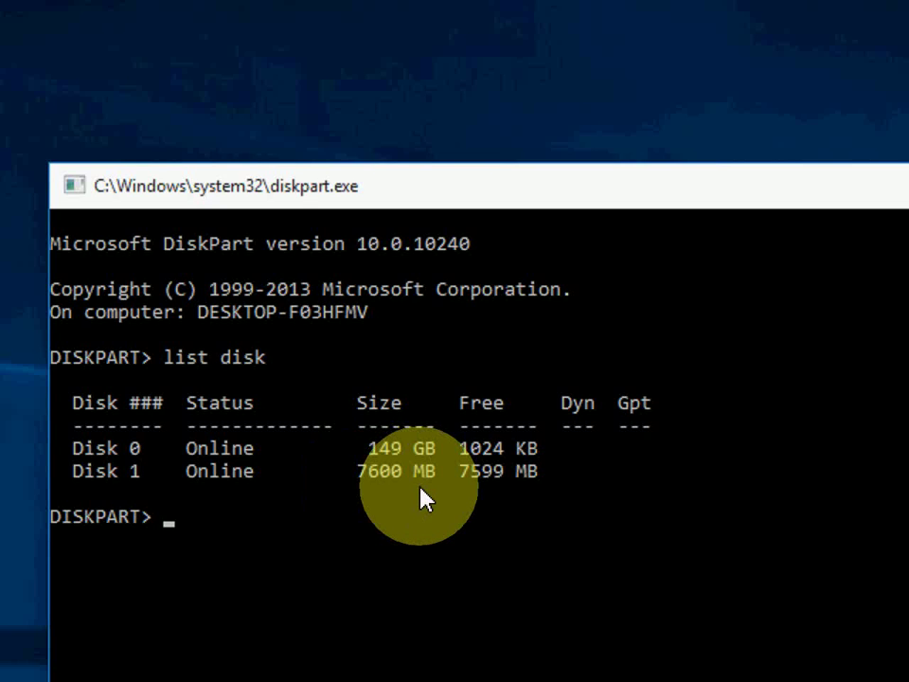
pyautogui.write('select disk')
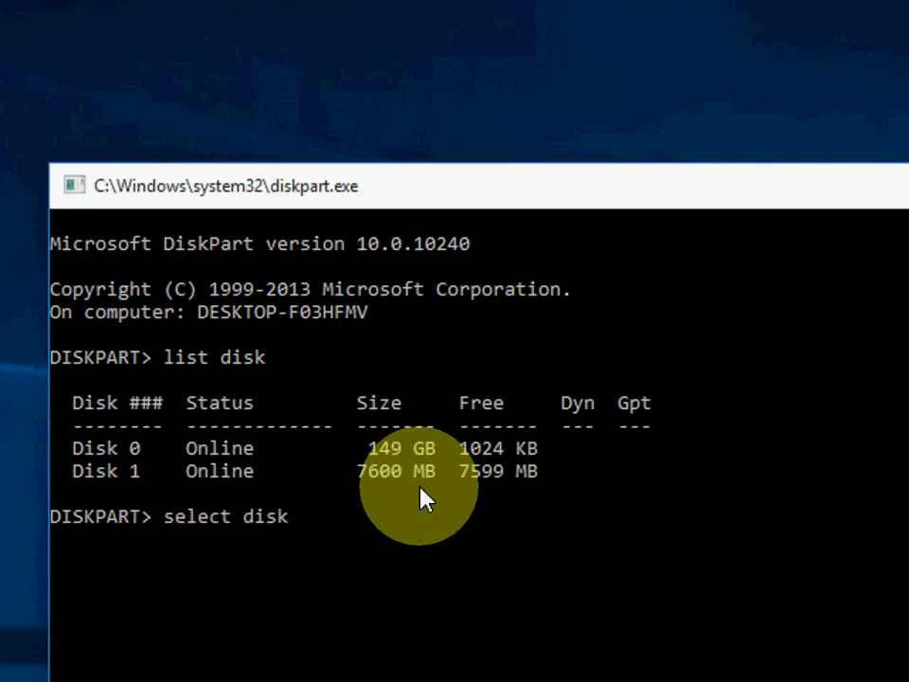
pyautogui.write('1')
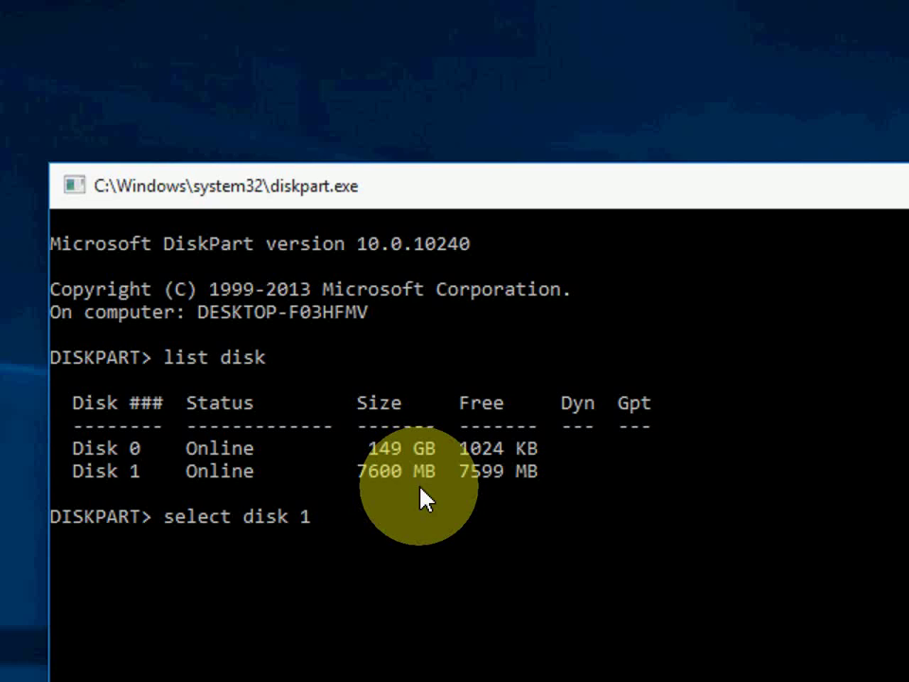
# Select Disk 1 and clean it, wiping all its partitions.
pyautogui.press('Return')
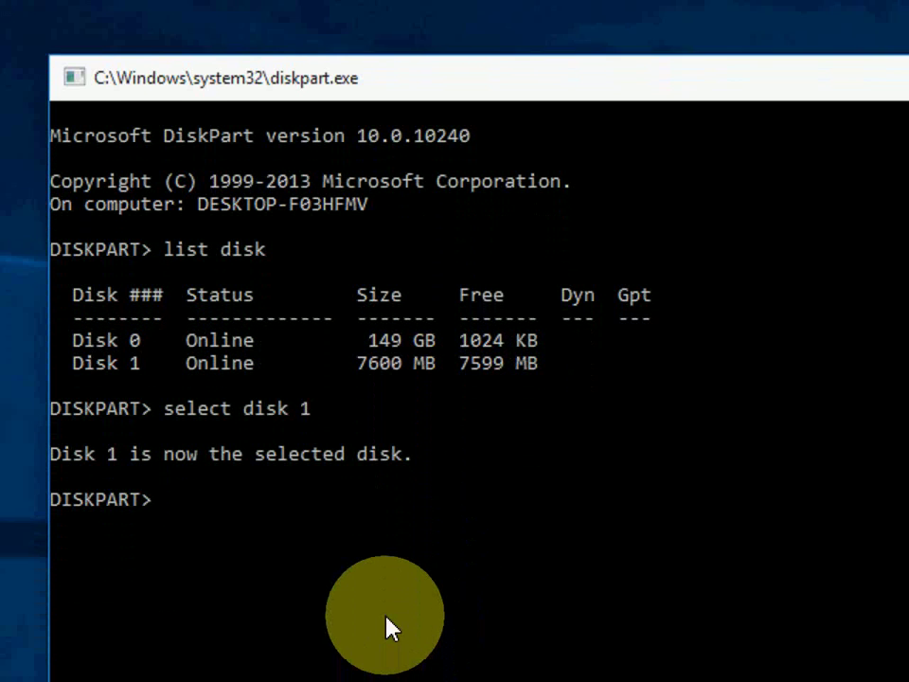
pyautogui.write('clean')
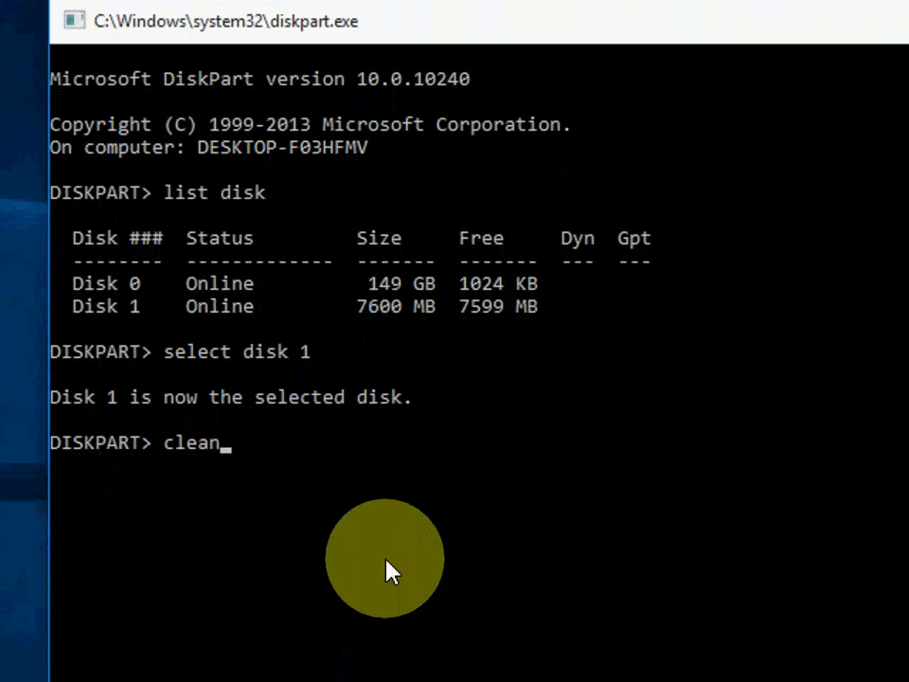
pyautogui.press('Return')
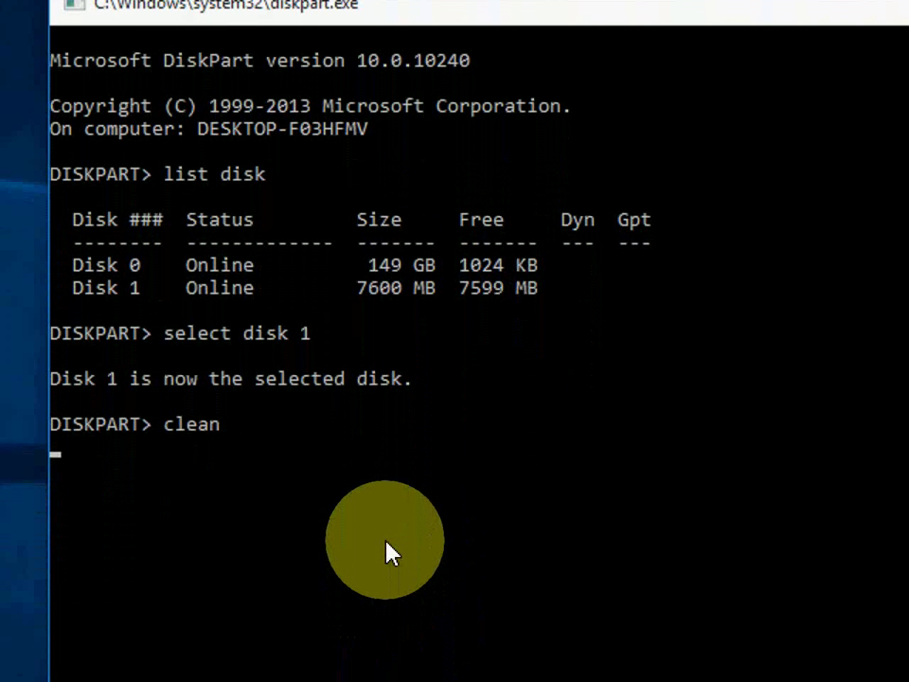
pyautogui.press('Return')
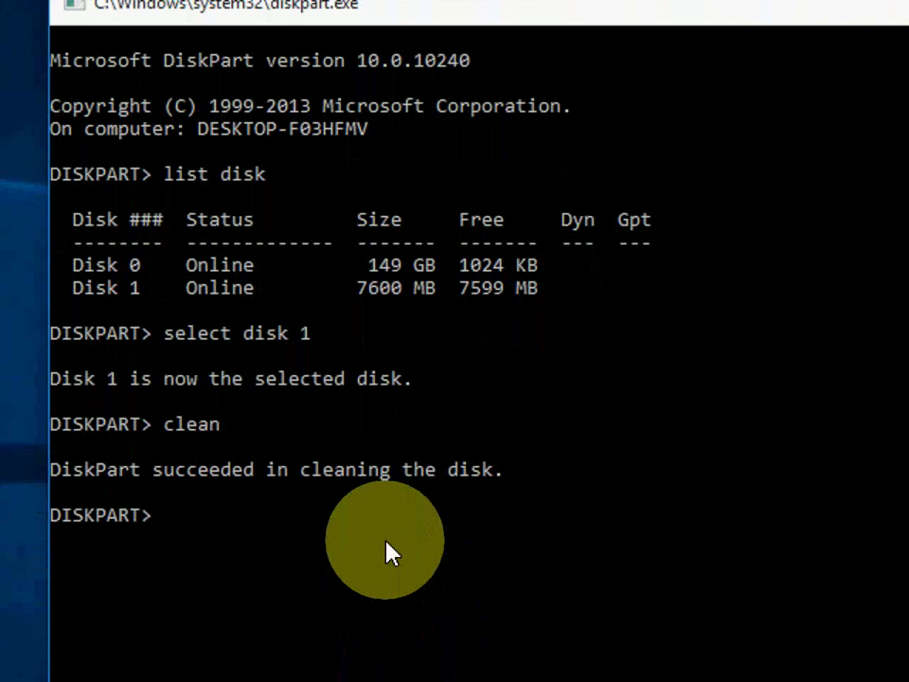
# Convert the cleaned Disk 1 to MBR format.
pyautogui.write('con')
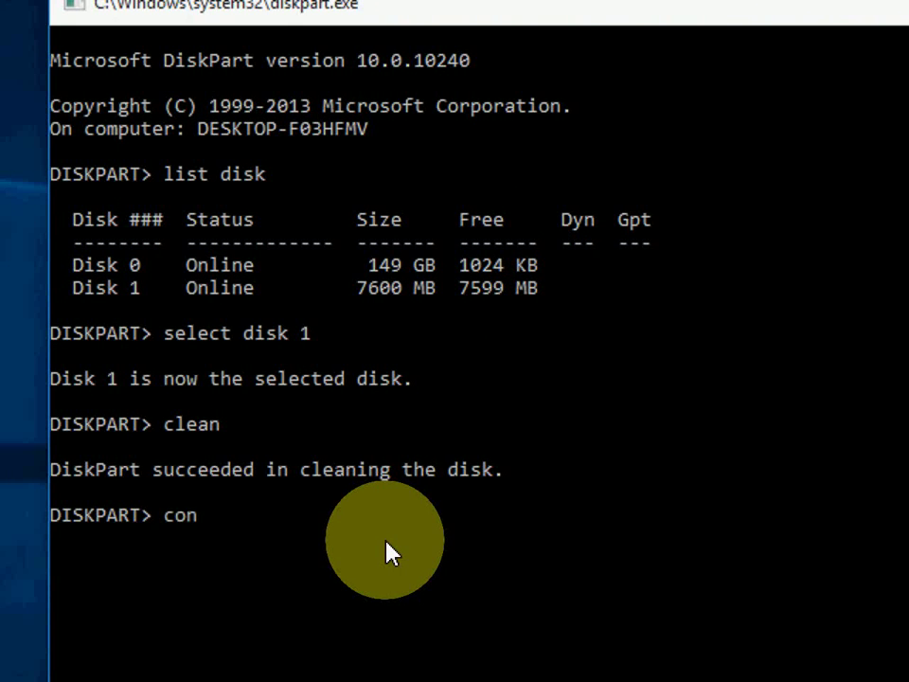
pyautogui.write('vert mbr')
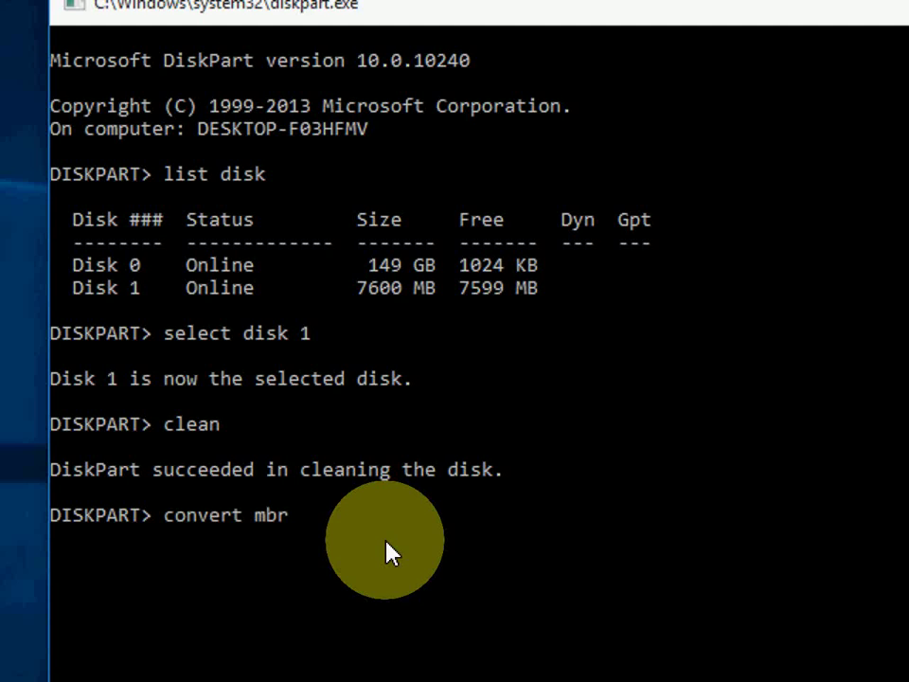
pyautogui.press('Return')
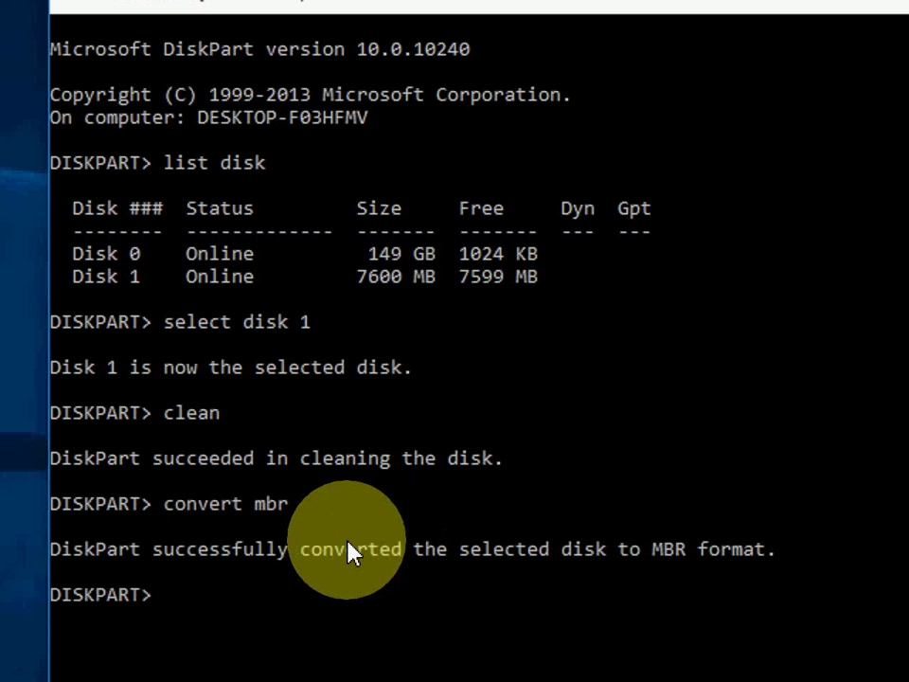
# Create a primary partition on Disk 1 with 'create partition primary'.
pyautogui.write('c')
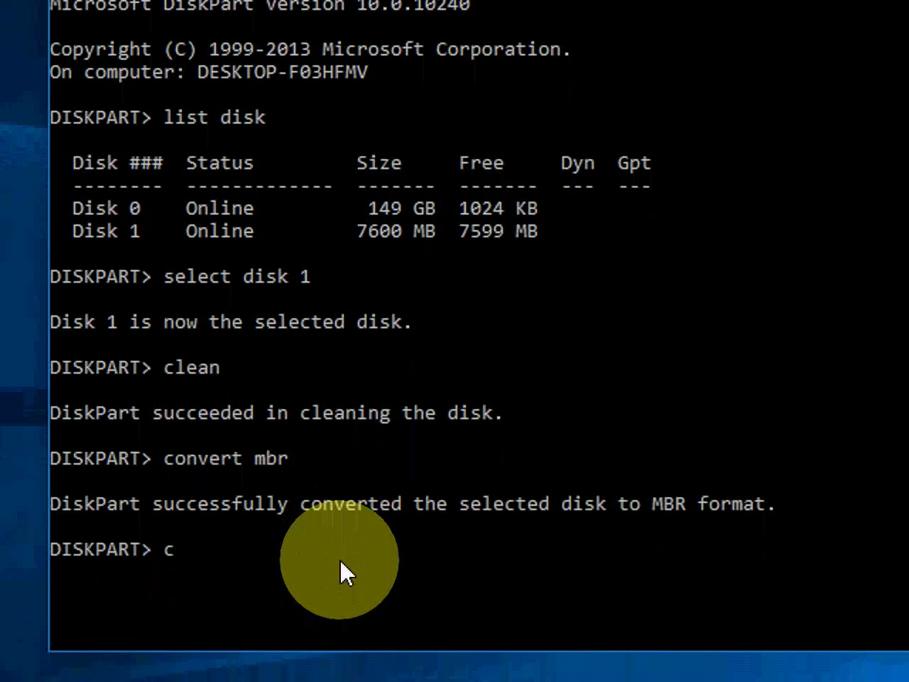
pyautogui.write('reate')
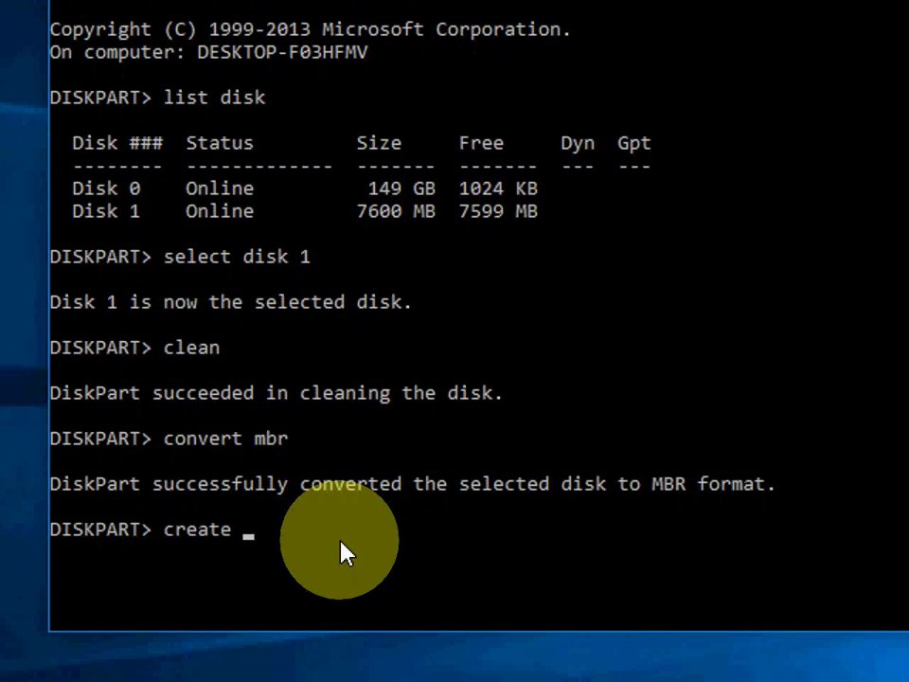
pyautogui.write('partition')
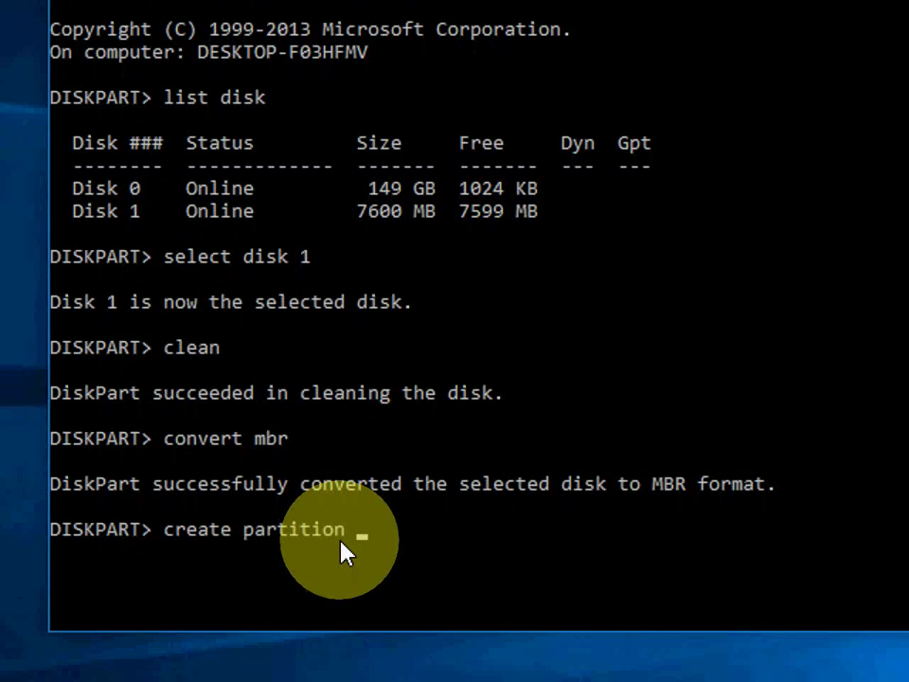
pyautogui.write('primary')
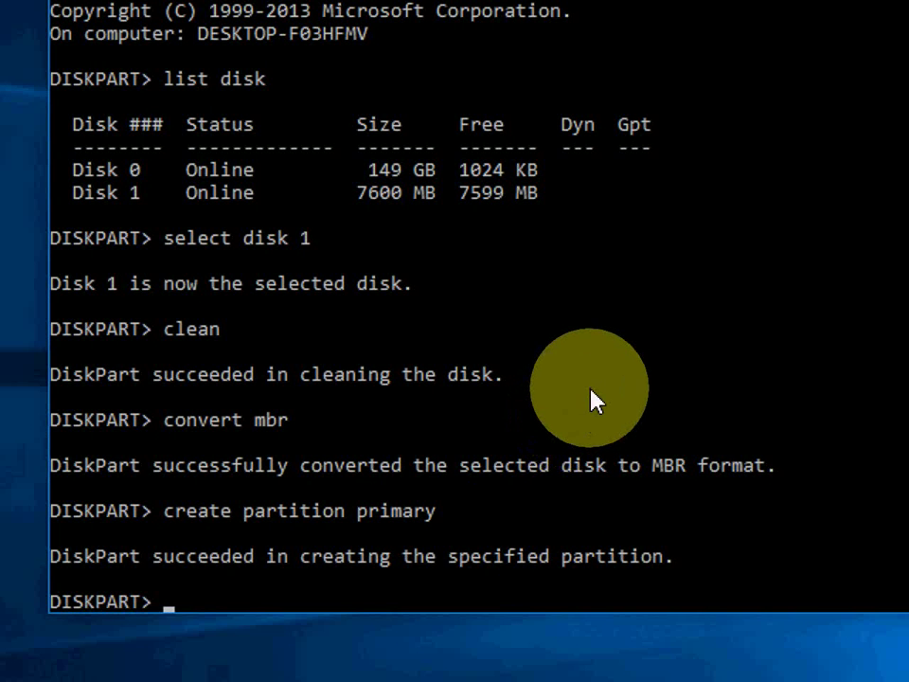
# Exit DiskPart and return to the desktop.
pyautogui.write('exi')
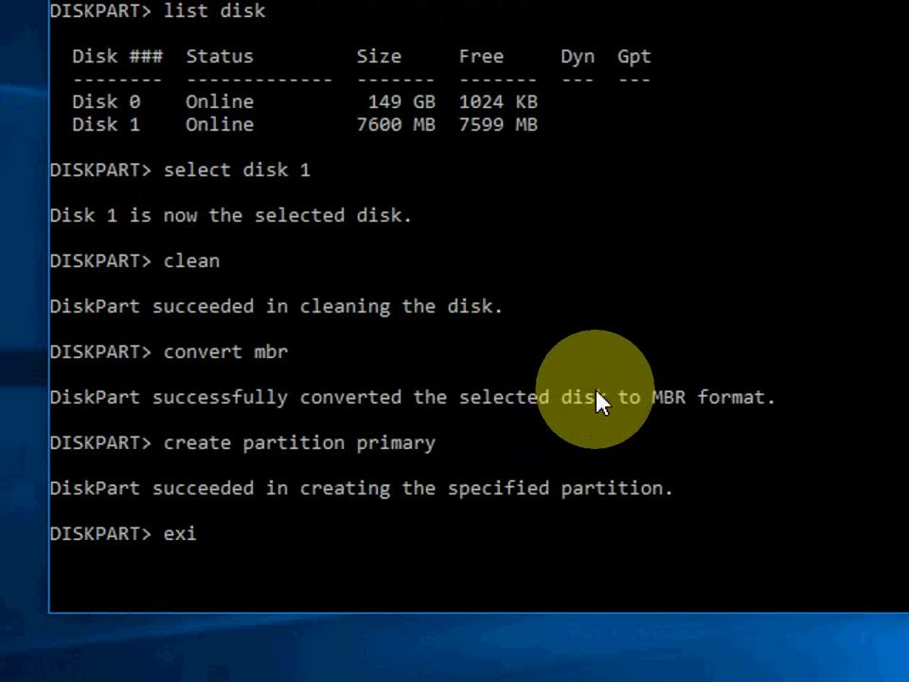
pyautogui.write('t')
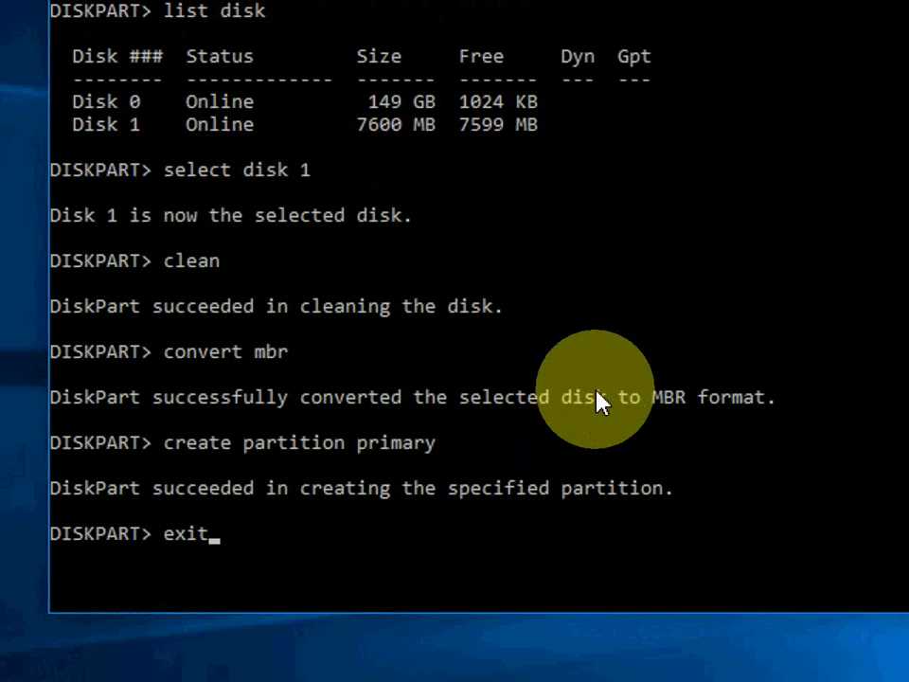
pyautogui.press('Return')
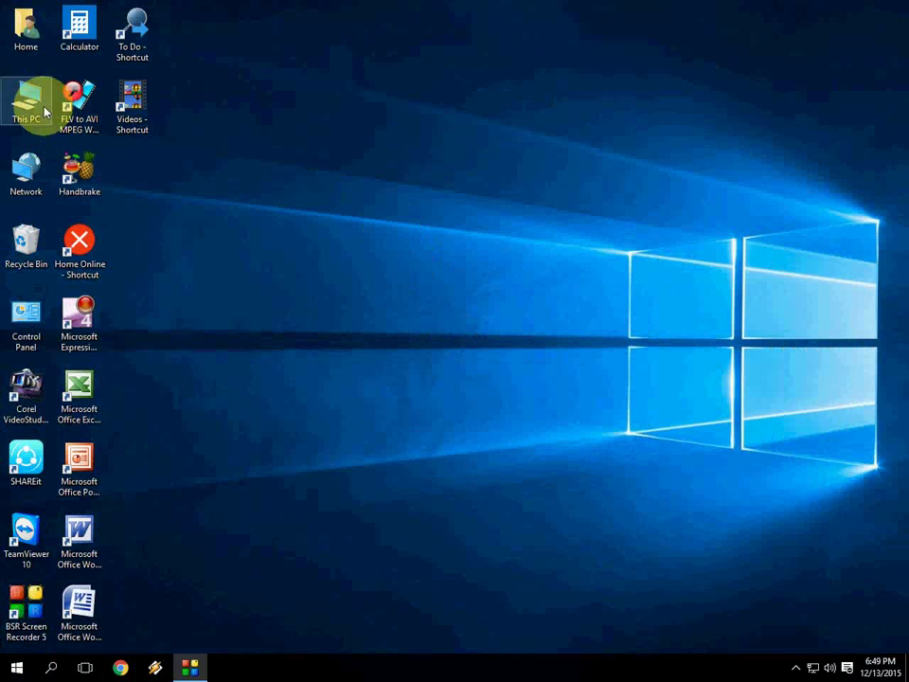
# In This PC, bring up the Format dialog for IBALL (F:) with FAT32 and Quick Format.
pyautogui.doubleClick(26, 104)
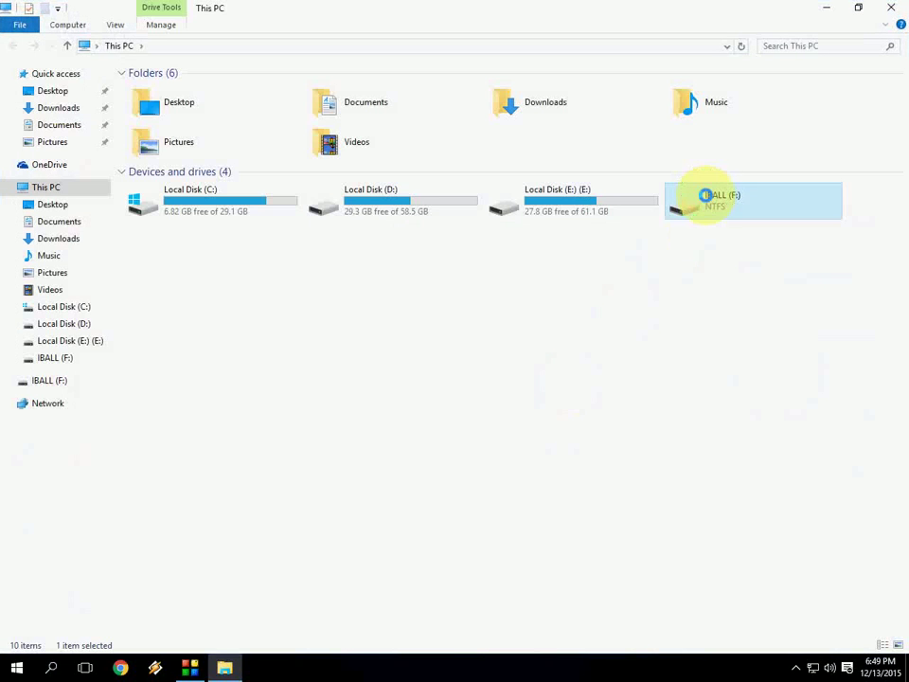
pyautogui.rightClick(754, 201)
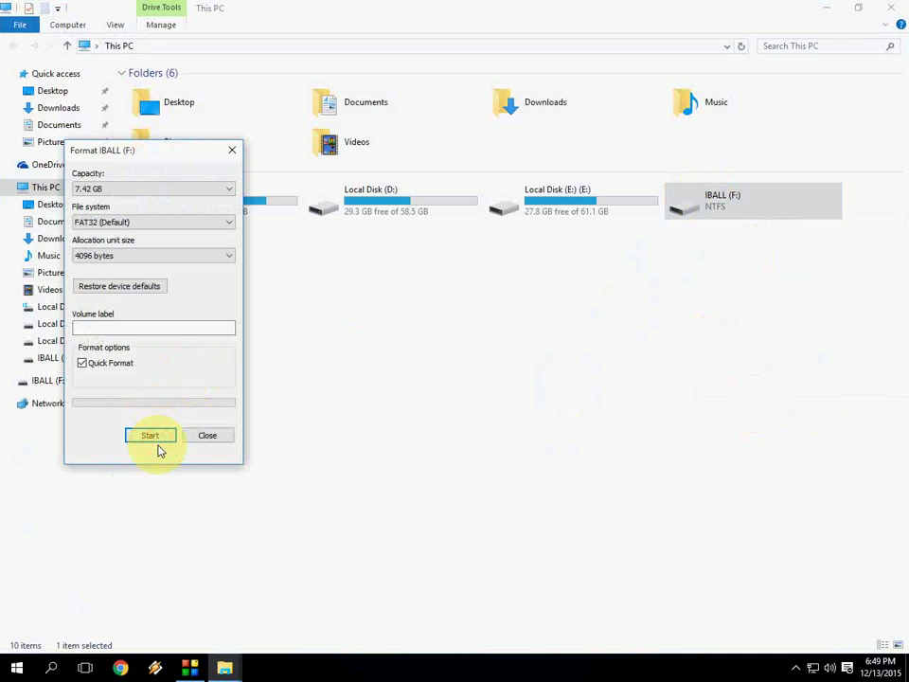
# Format the drive as FAT32, confirming the erase warning and the completion message.
pyautogui.click(150, 434)
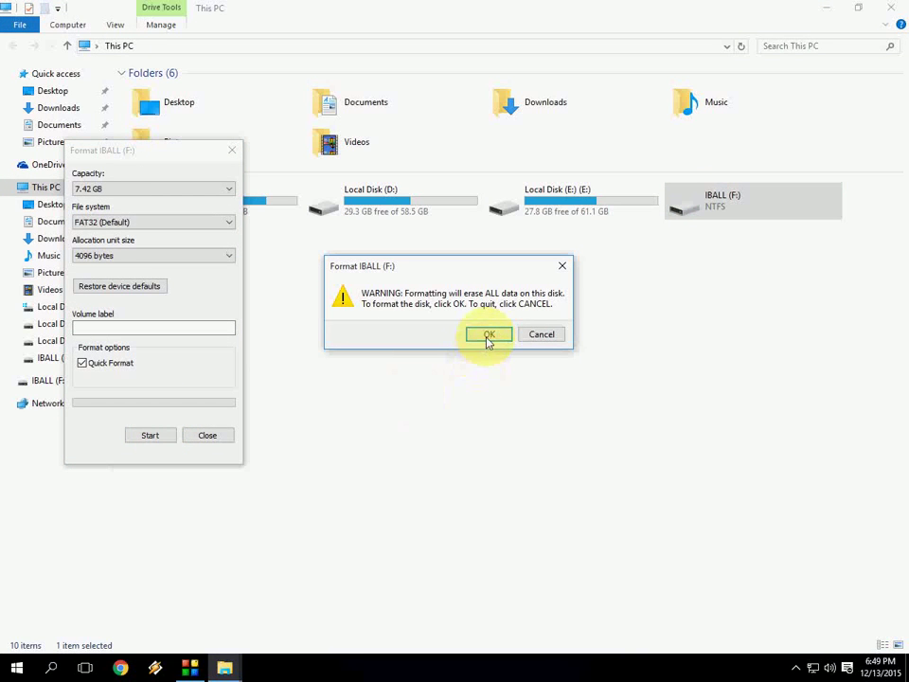
pyautogui.click(488, 333)
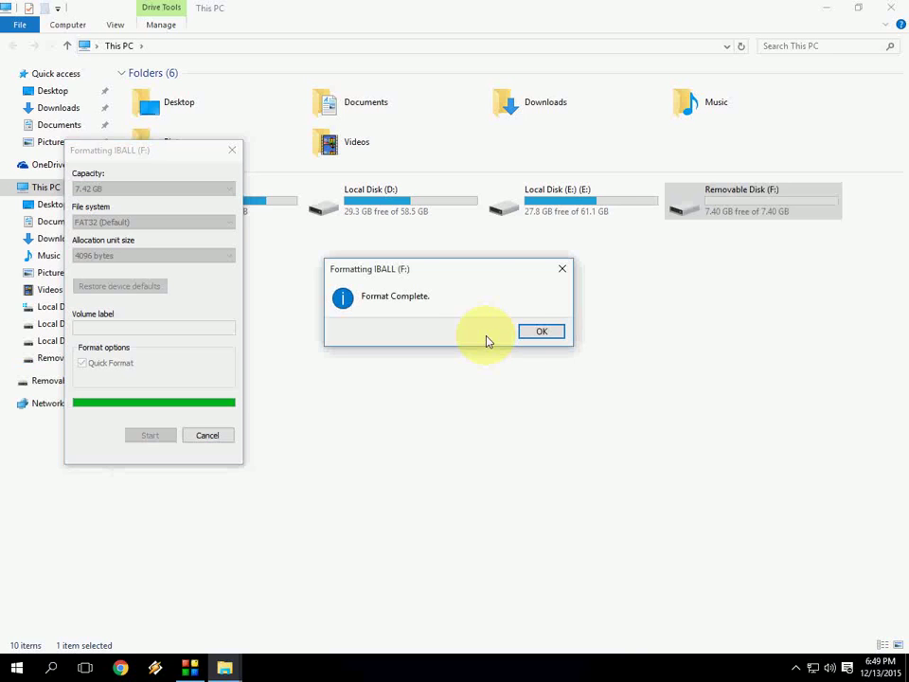
pyautogui.click(542, 329)
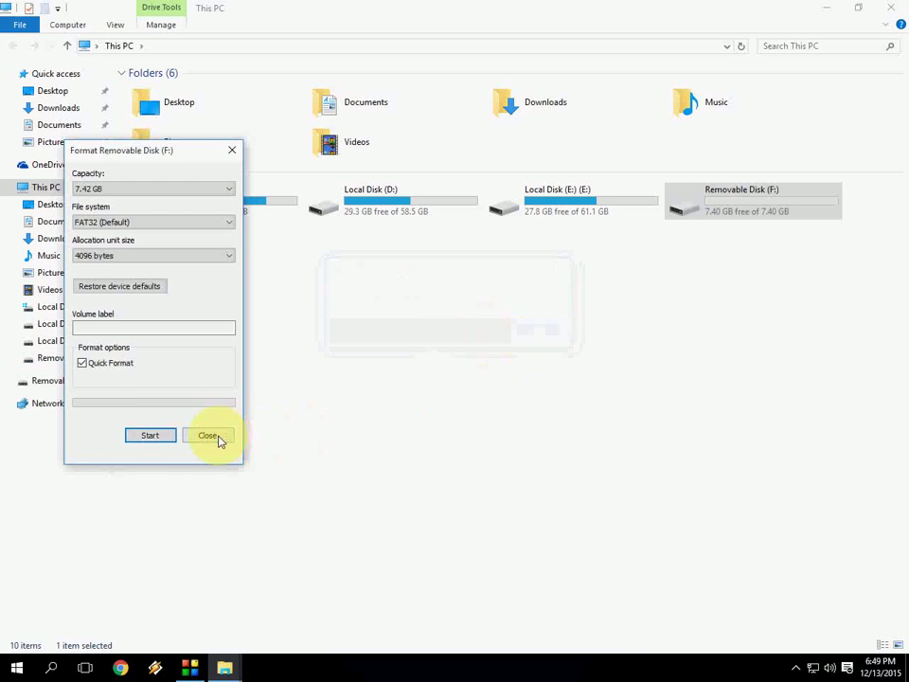
# Close the Format dialog and view the empty Removable Disk (F:) folder.
pyautogui.click(209, 434)
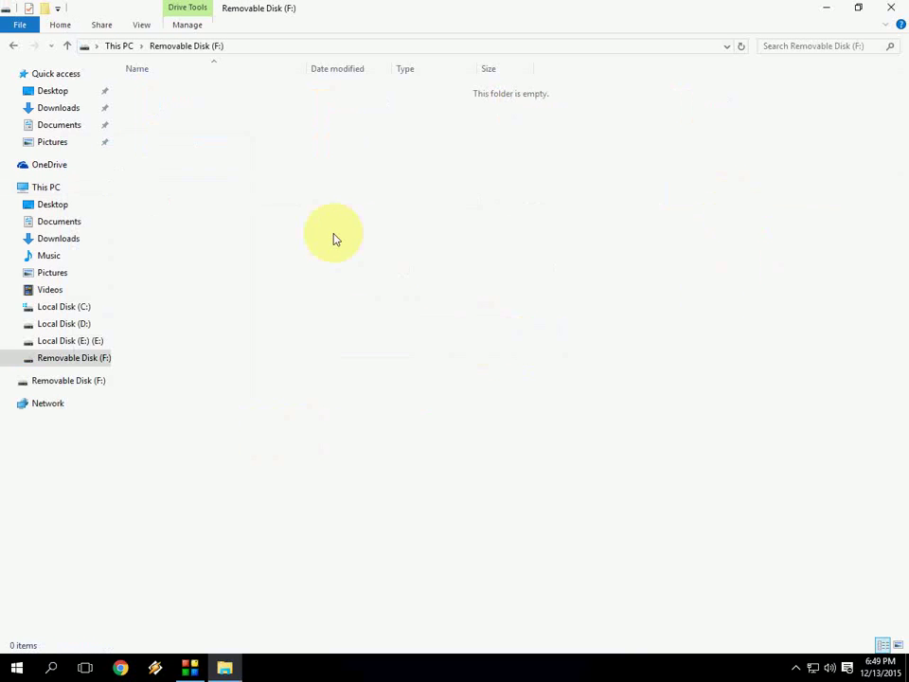
pyautogui.rightClick(334, 237)
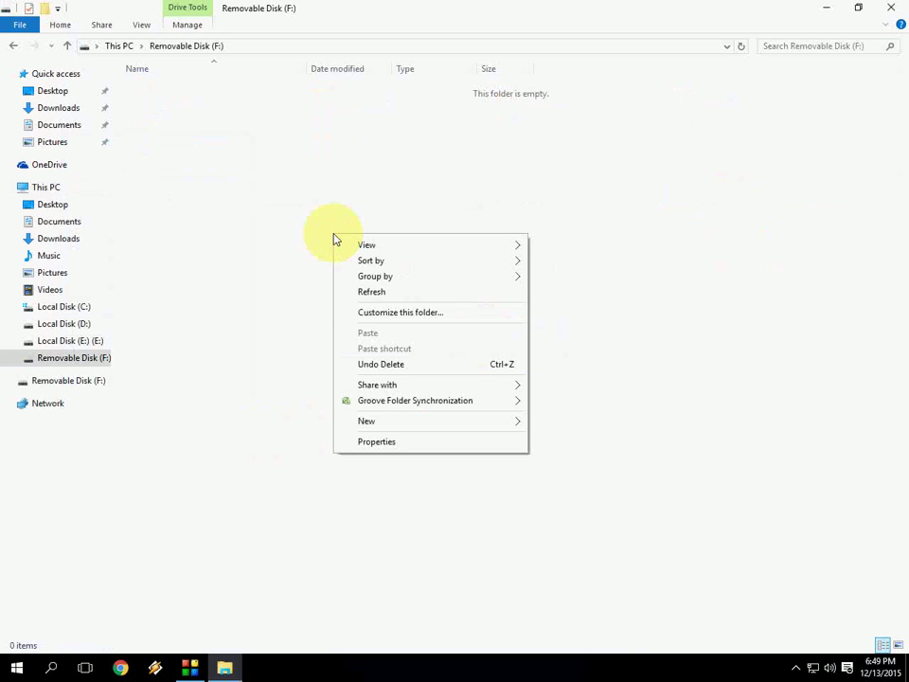
pyautogui.click(296, 263)
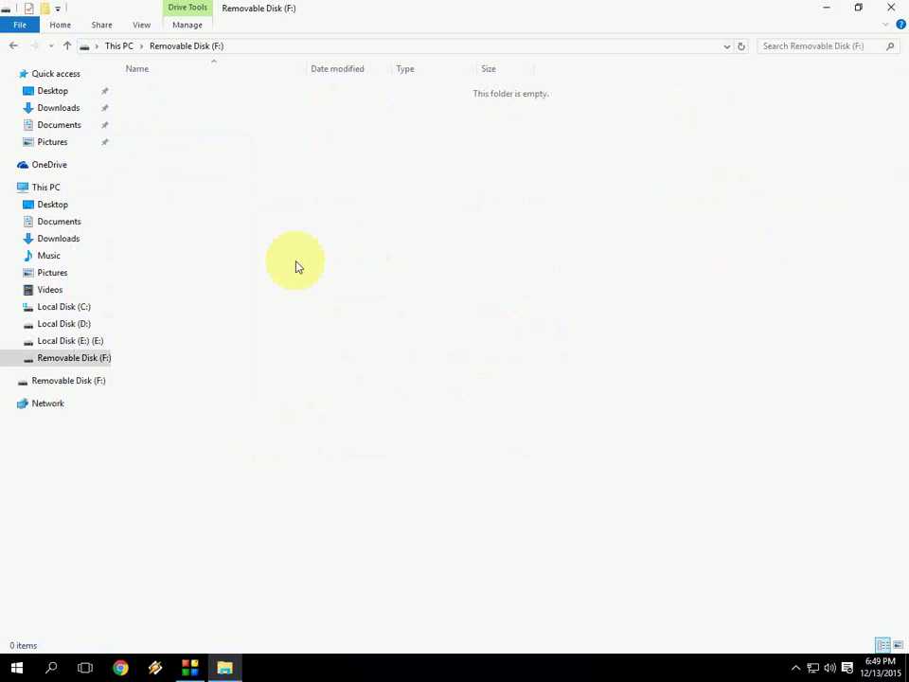